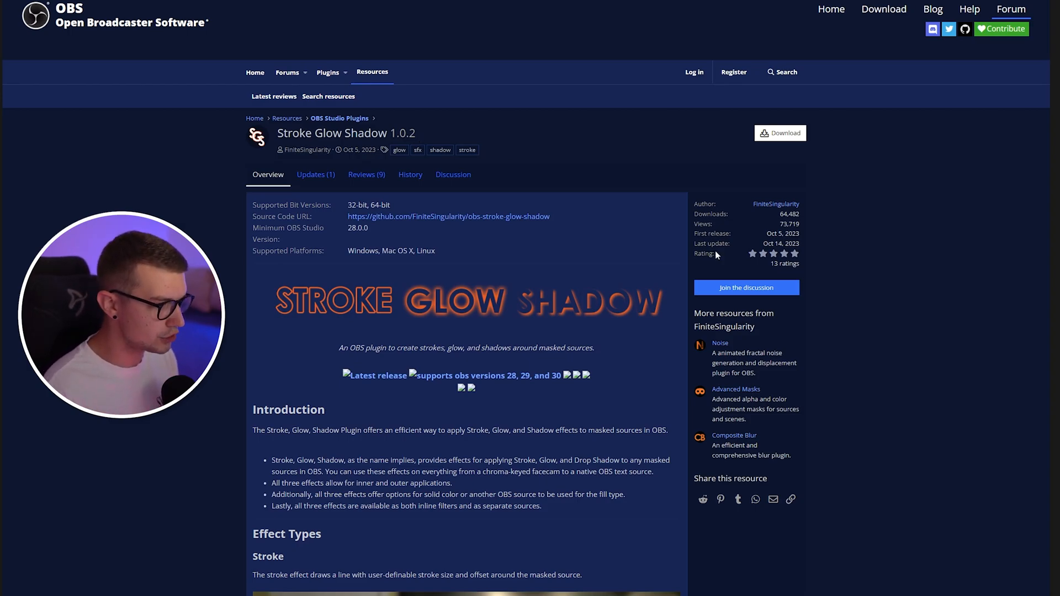
mouse_move(299, 296)
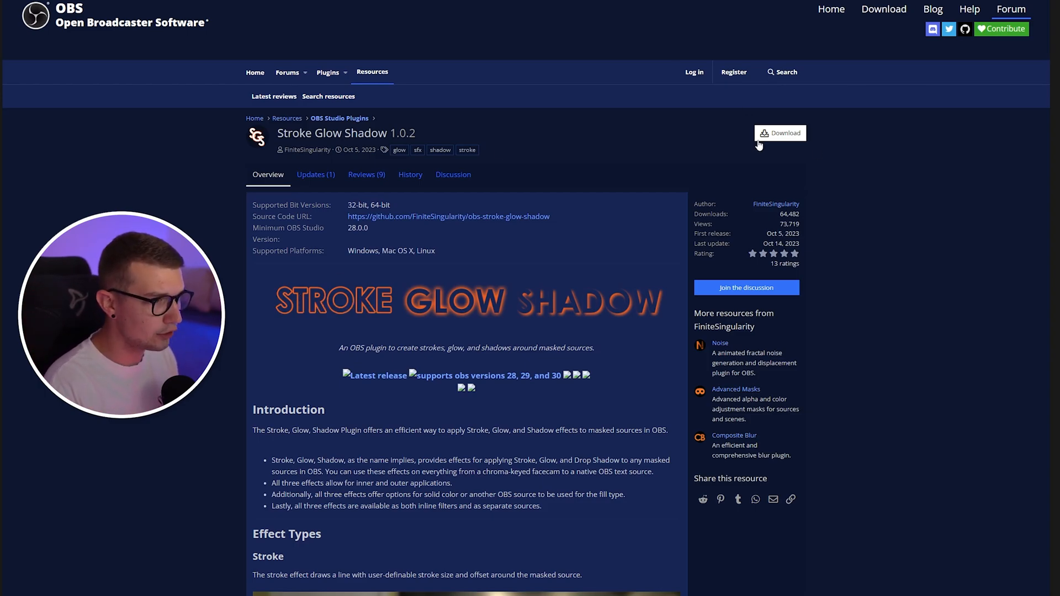
- Bring up the Stroke Glow Shadow 1.0.2 download file choices for macOS, Linux and Windows
left_click(780, 132)
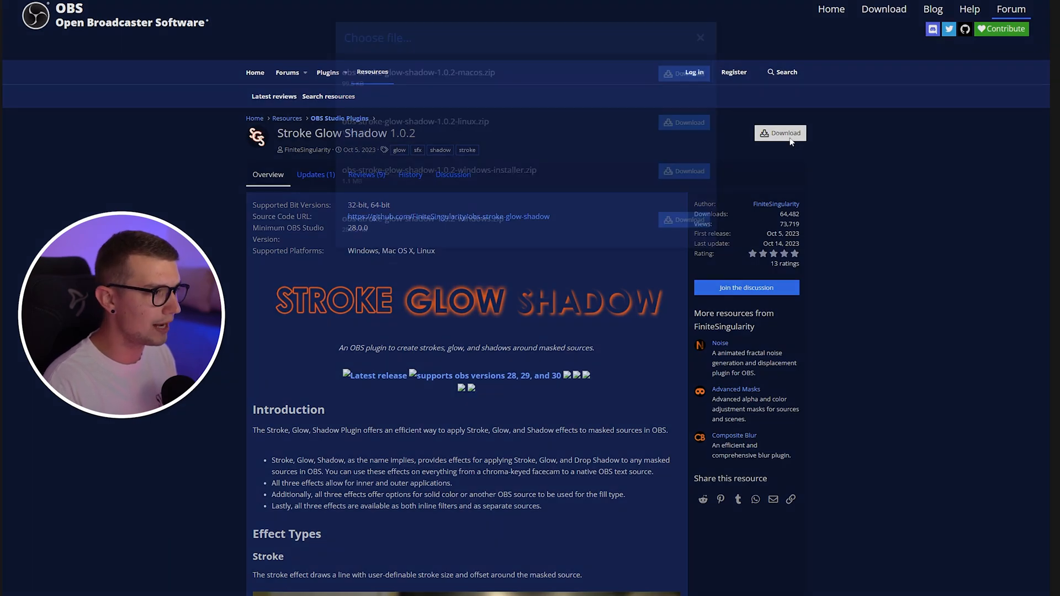
left_click(781, 133)
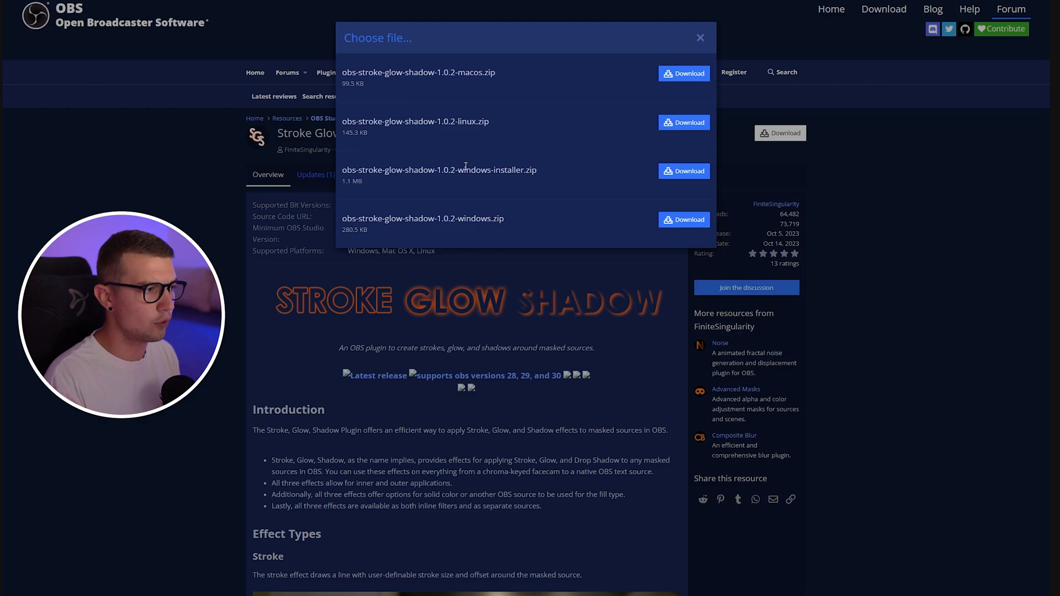
mouse_move(221, 258)
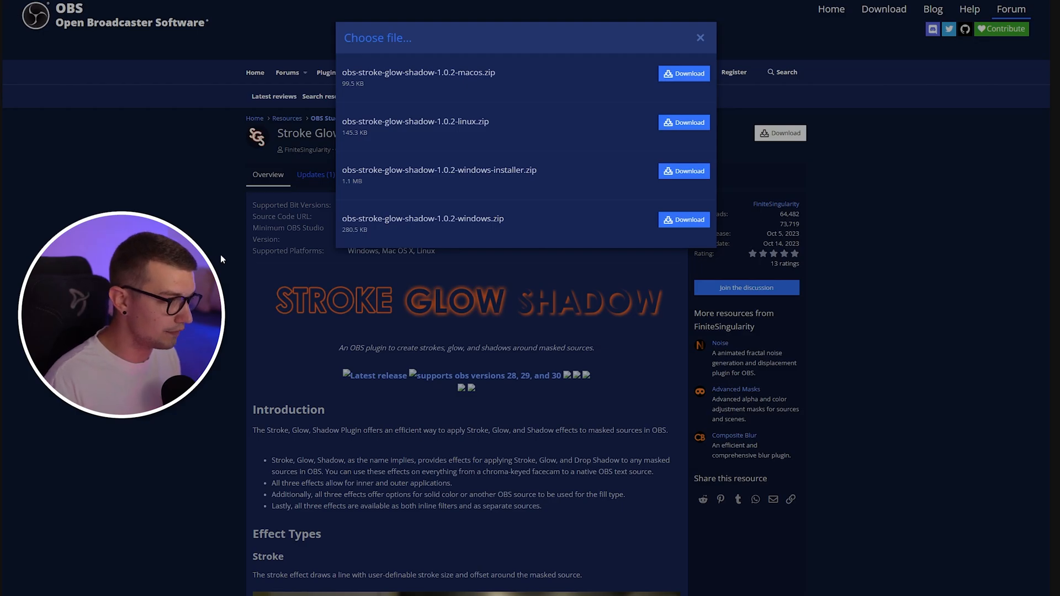
left_click(700, 37)
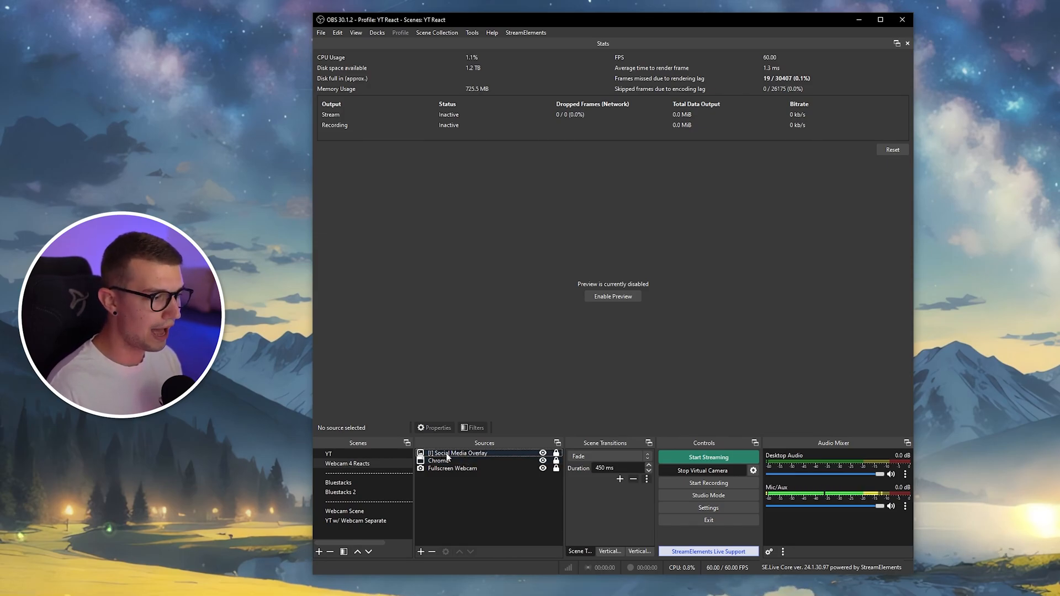
right_click(446, 453)
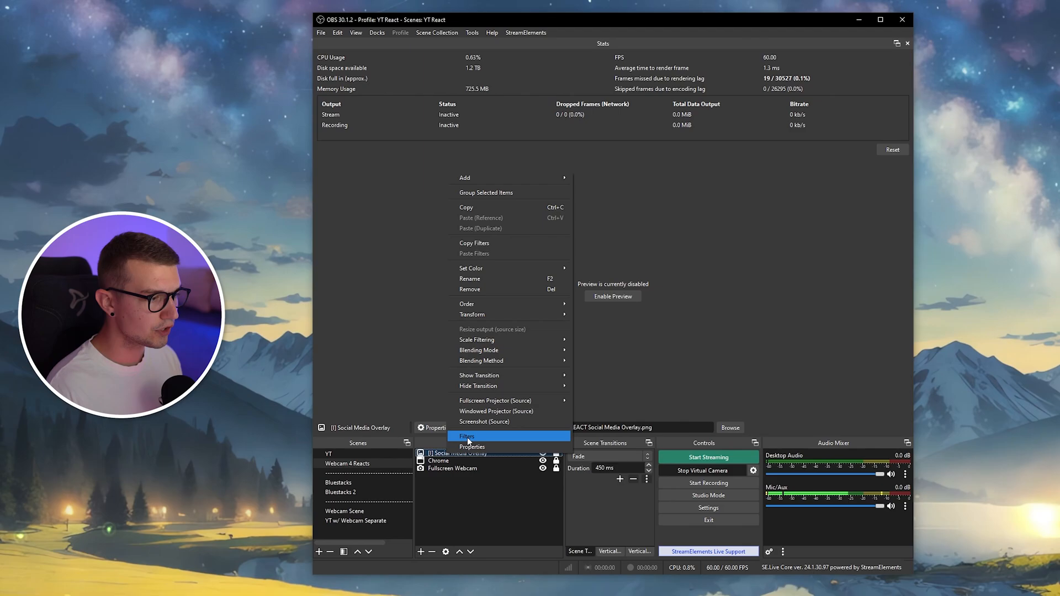
left_click(466, 436)
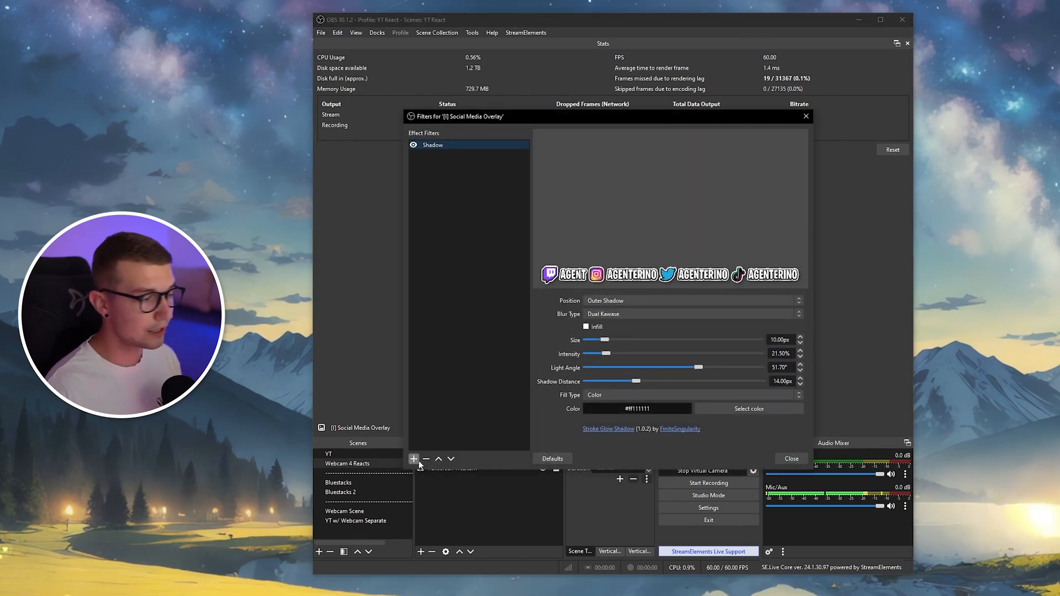
left_click(413, 459)
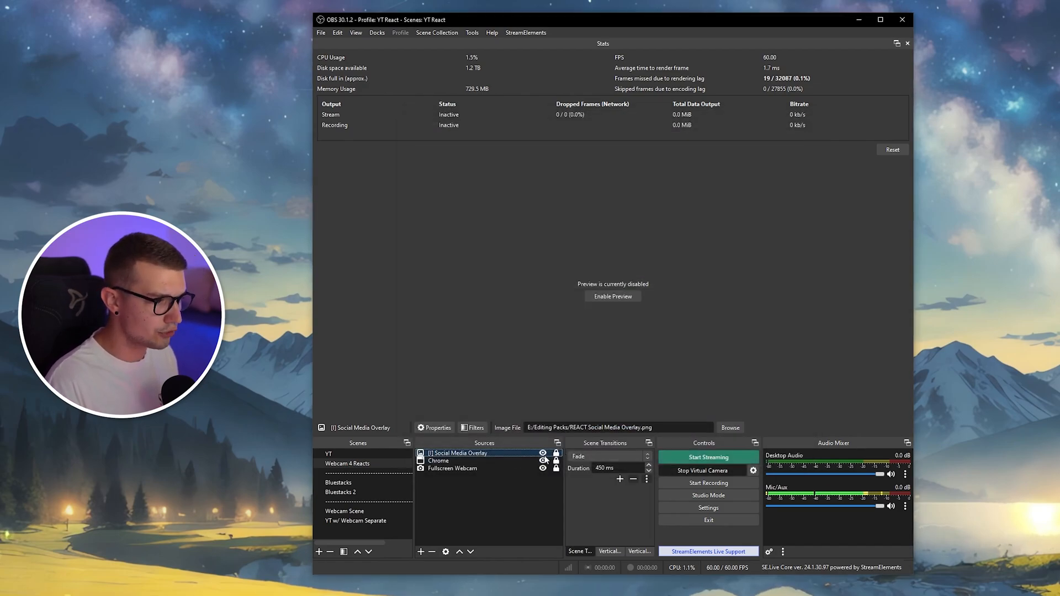
- Enable the scene preview and select the Social Media Overlay source to reopen its filters
left_click(612, 295)
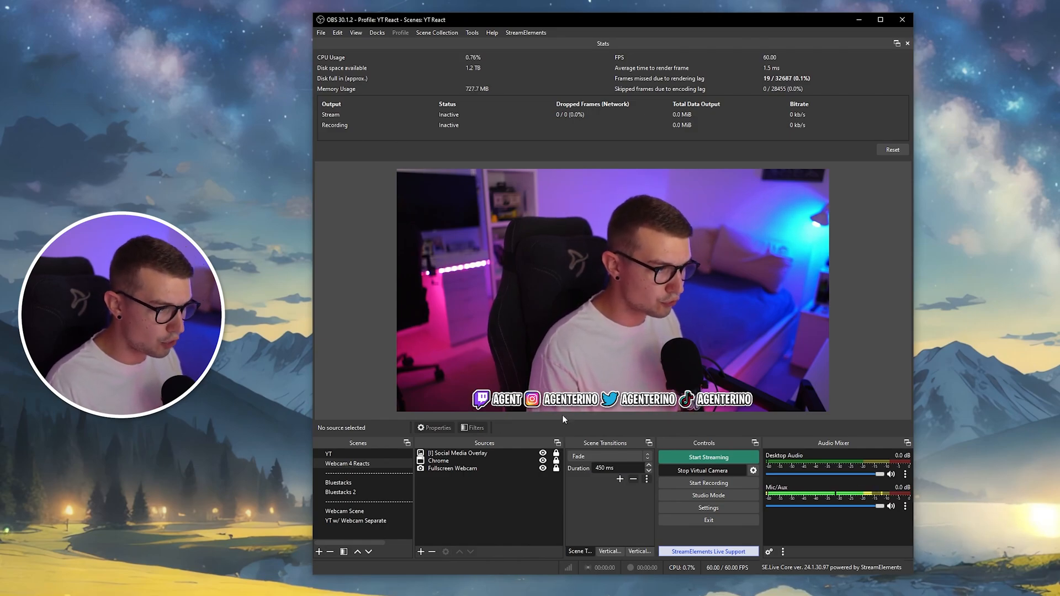
left_click(460, 453)
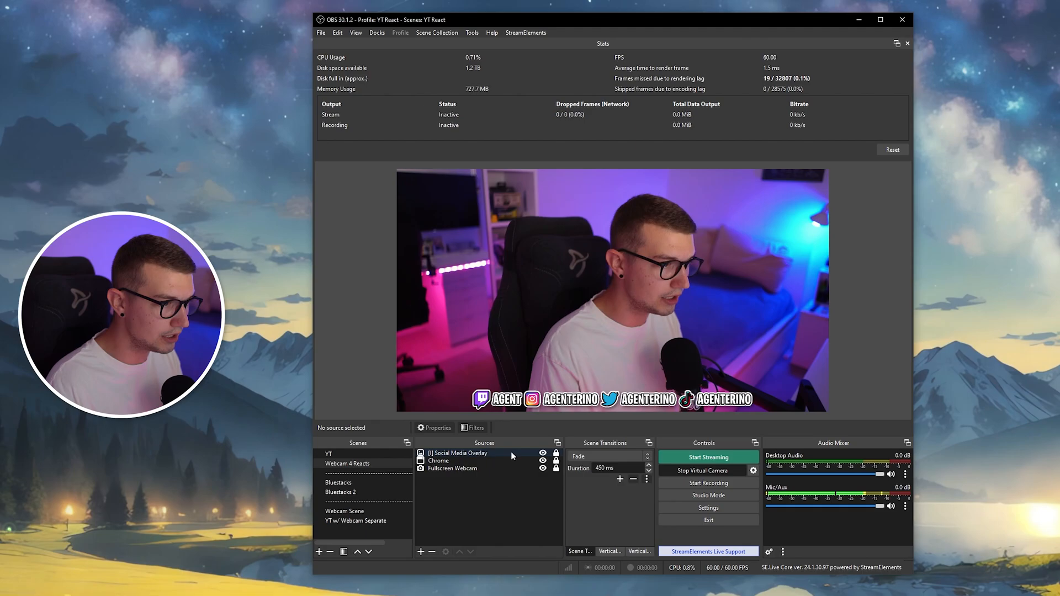
left_click(475, 428)
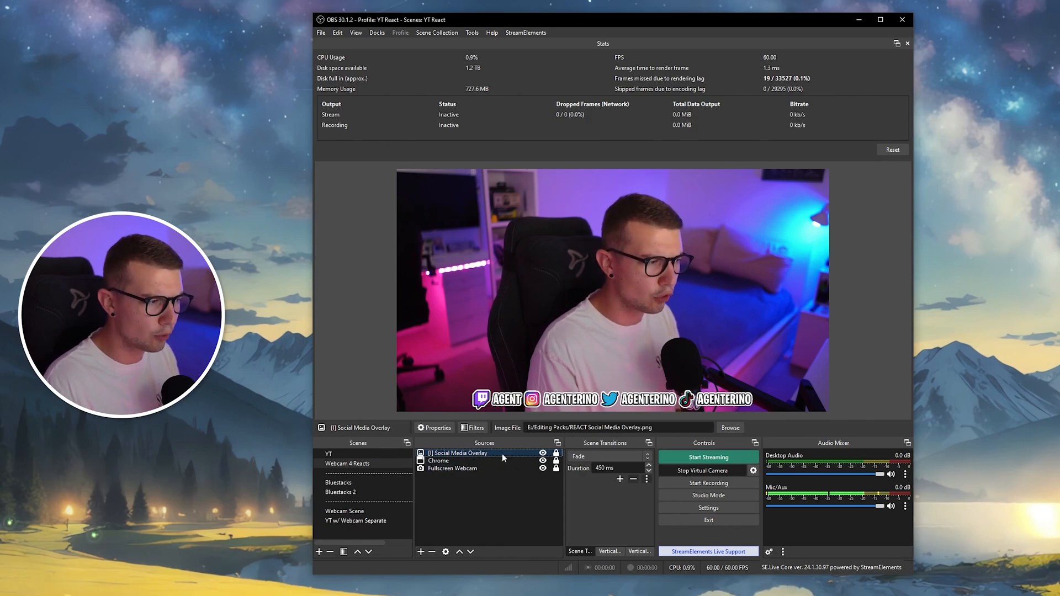
left_click(474, 427)
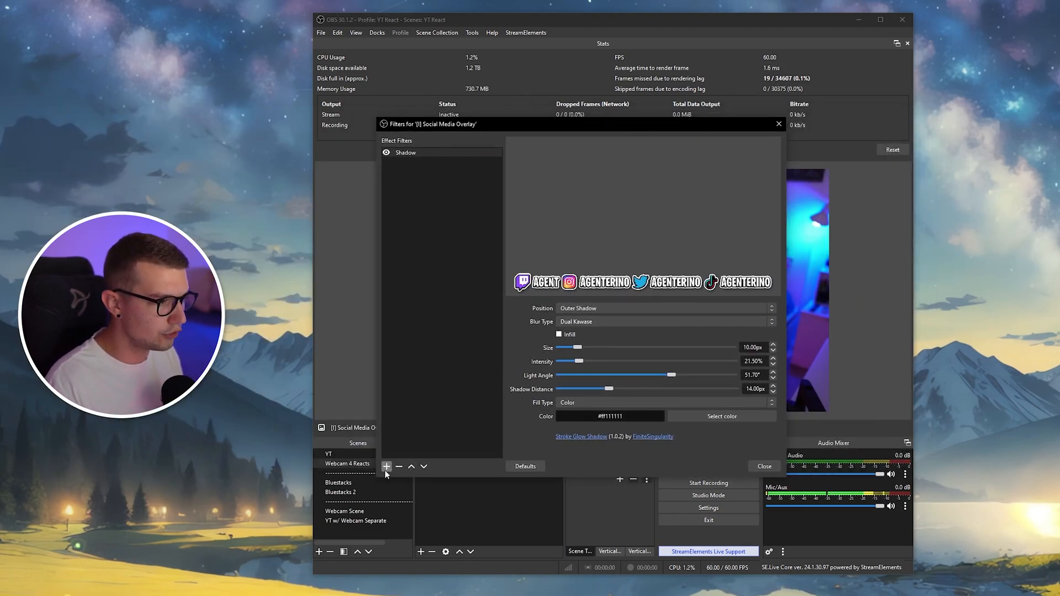
left_click(405, 152)
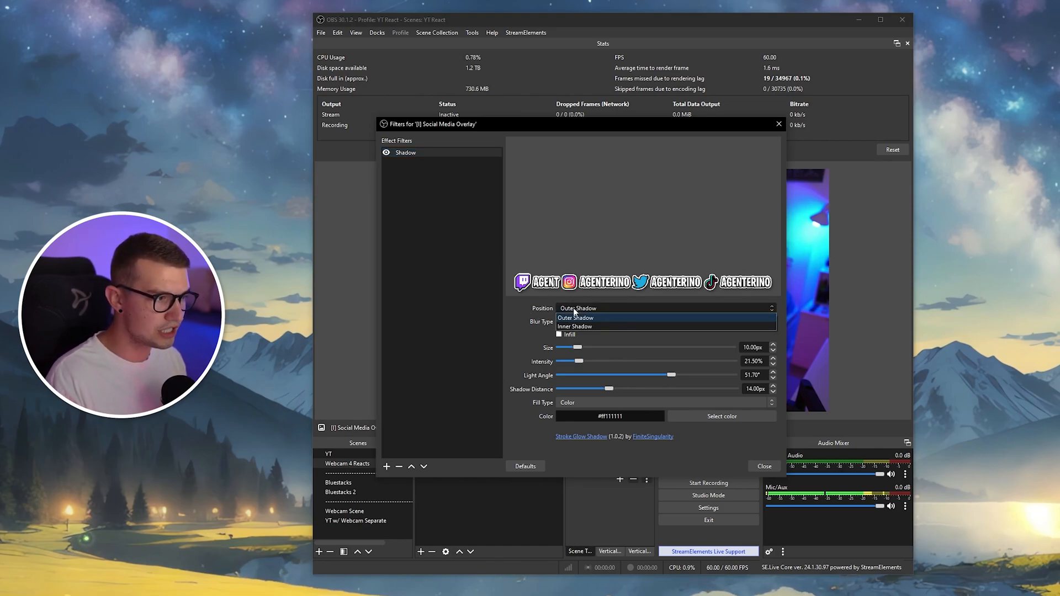
mouse_move(574, 327)
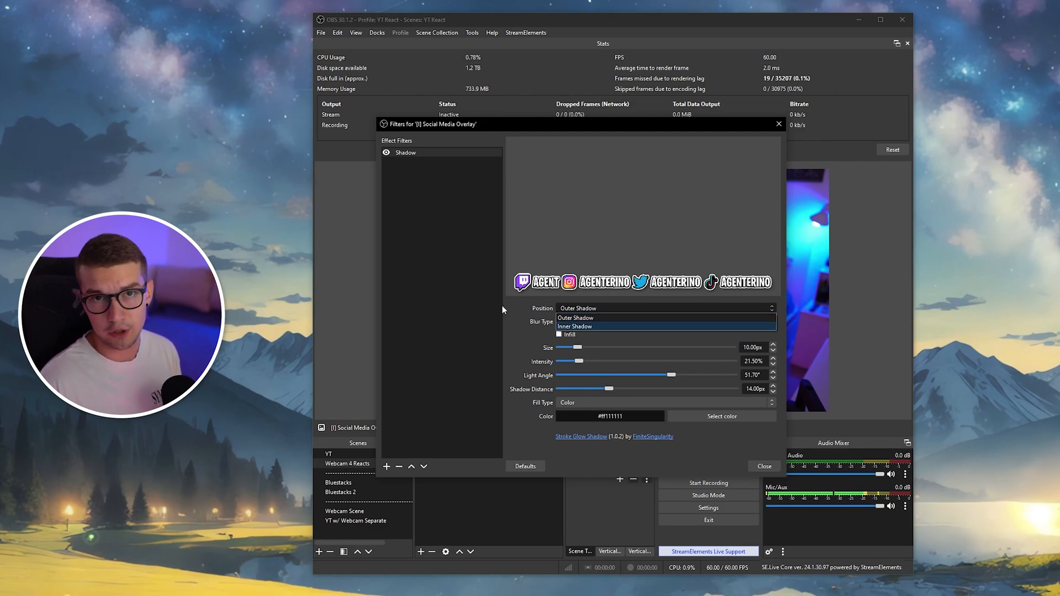
mouse_move(575, 318)
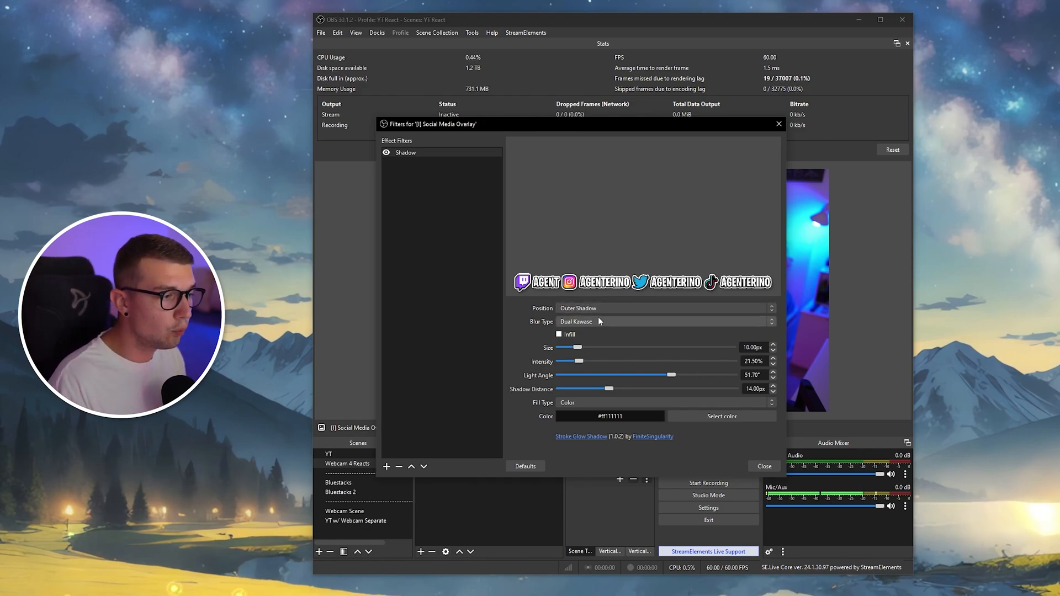
left_click(664, 322)
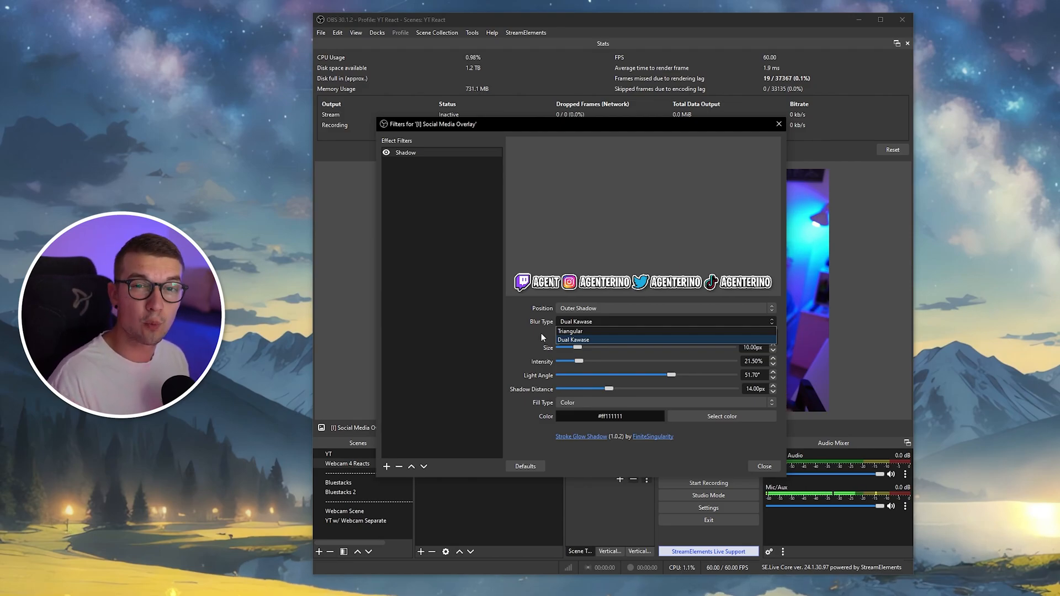
mouse_move(570, 331)
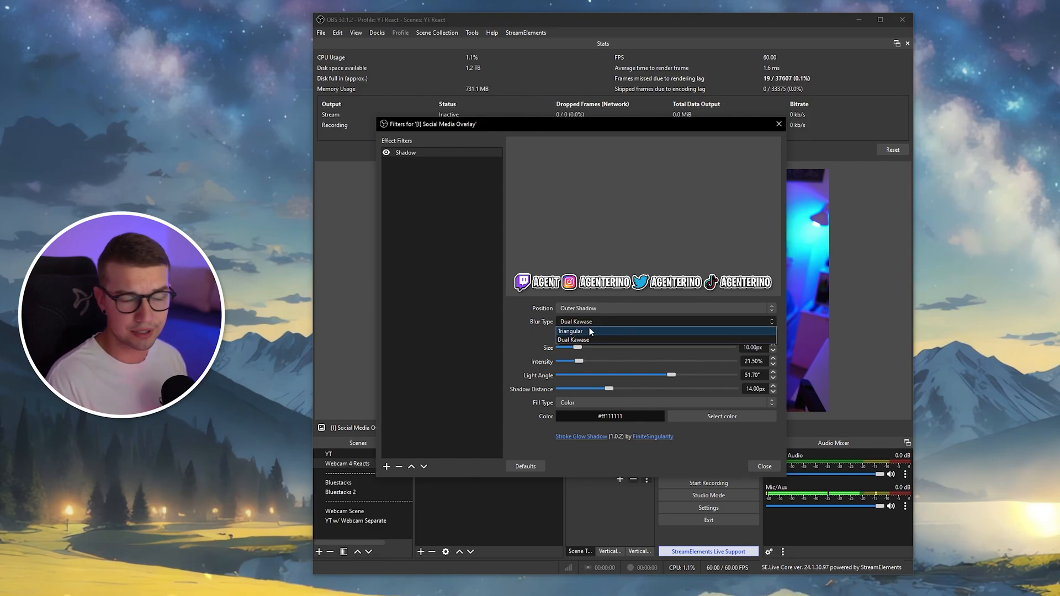
mouse_move(573, 340)
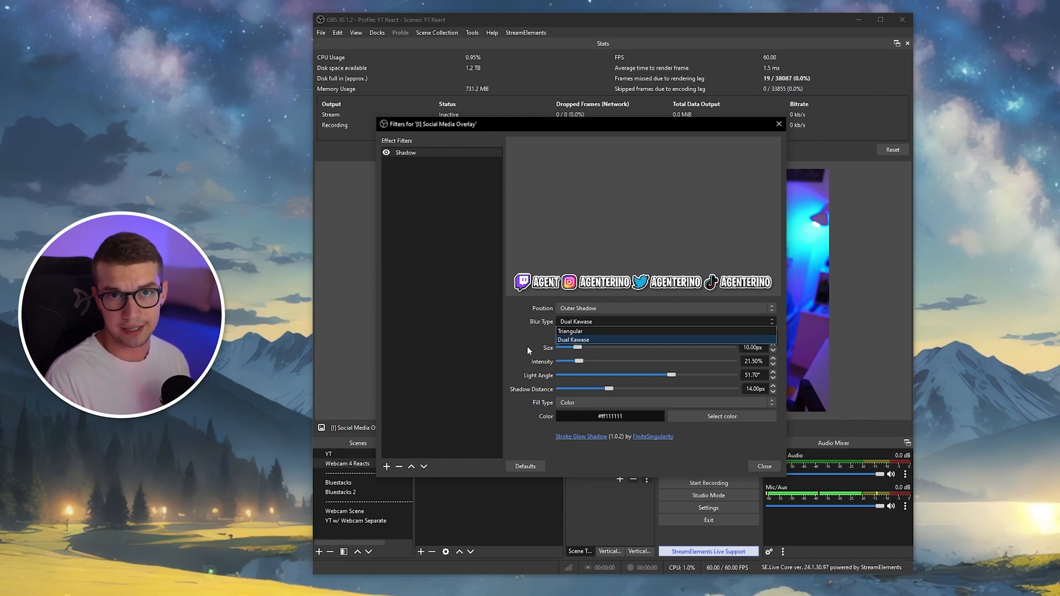
left_click(572, 339)
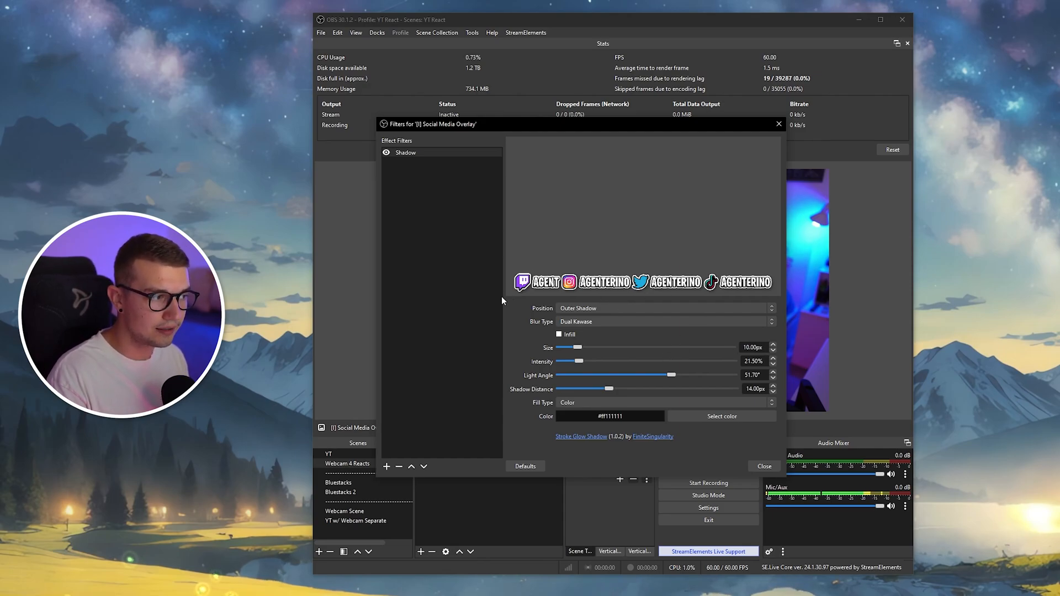
mouse_move(541, 429)
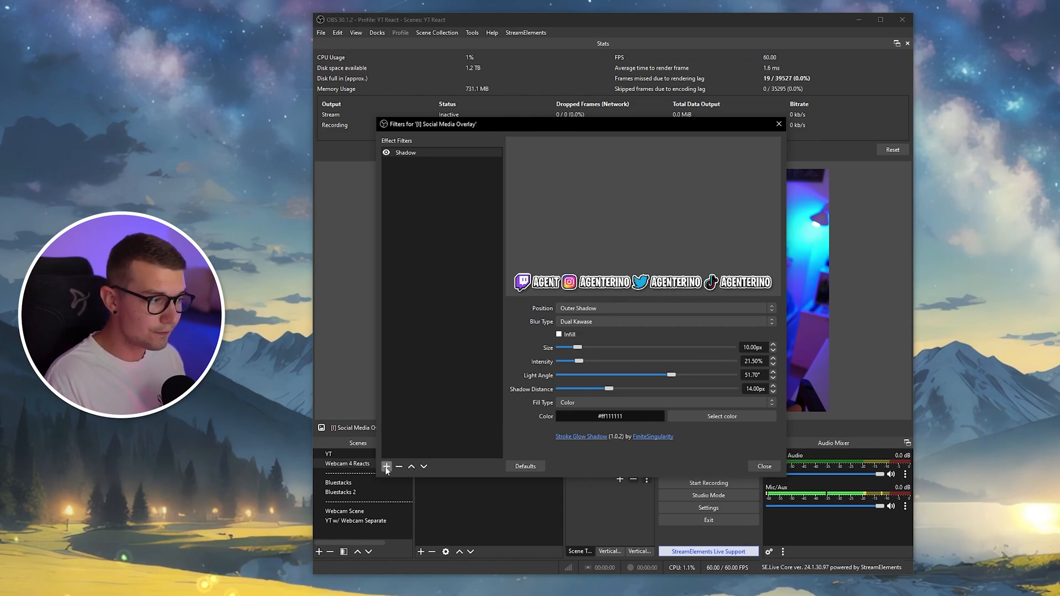
- Add a Stroke filter to the overlay and try out thin and very thick outline sizes
left_click(386, 466)
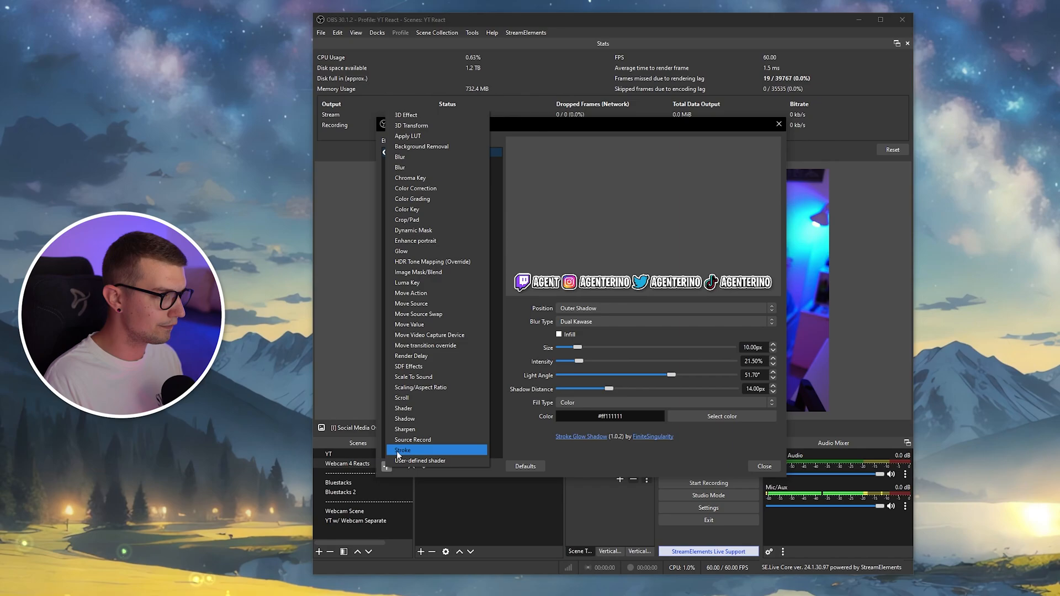
left_click(402, 449)
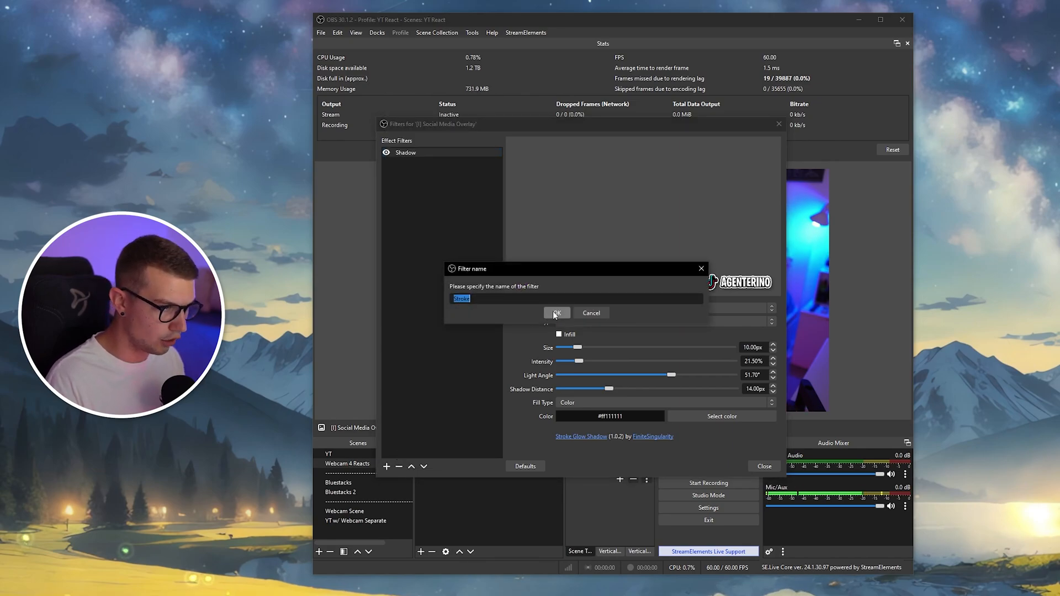
left_click(556, 312)
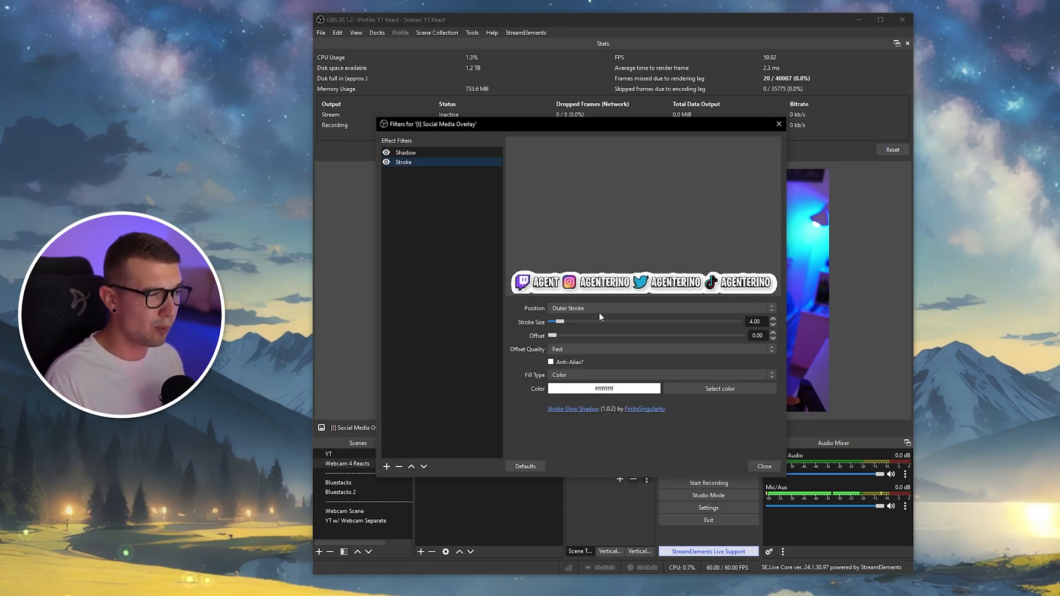
left_click(387, 152)
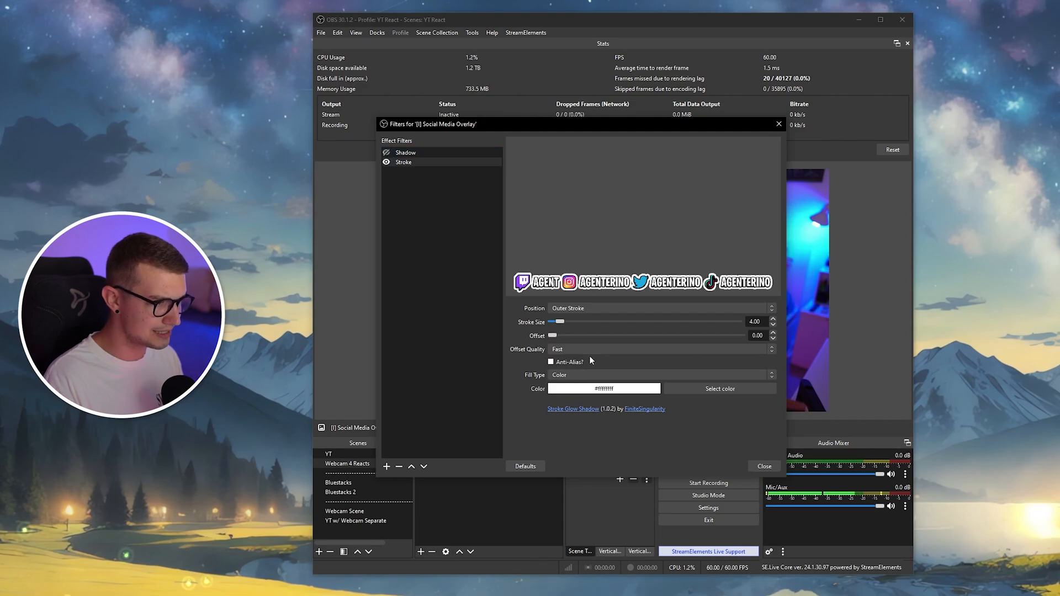
left_click_drag(560, 321, 552, 321)
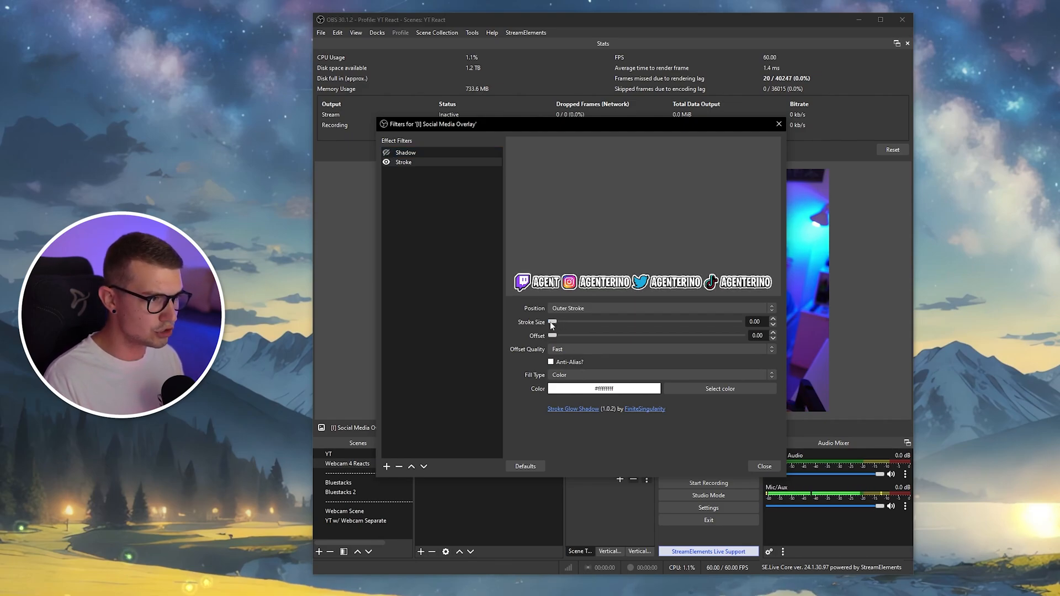
left_click_drag(552, 322, 562, 322)
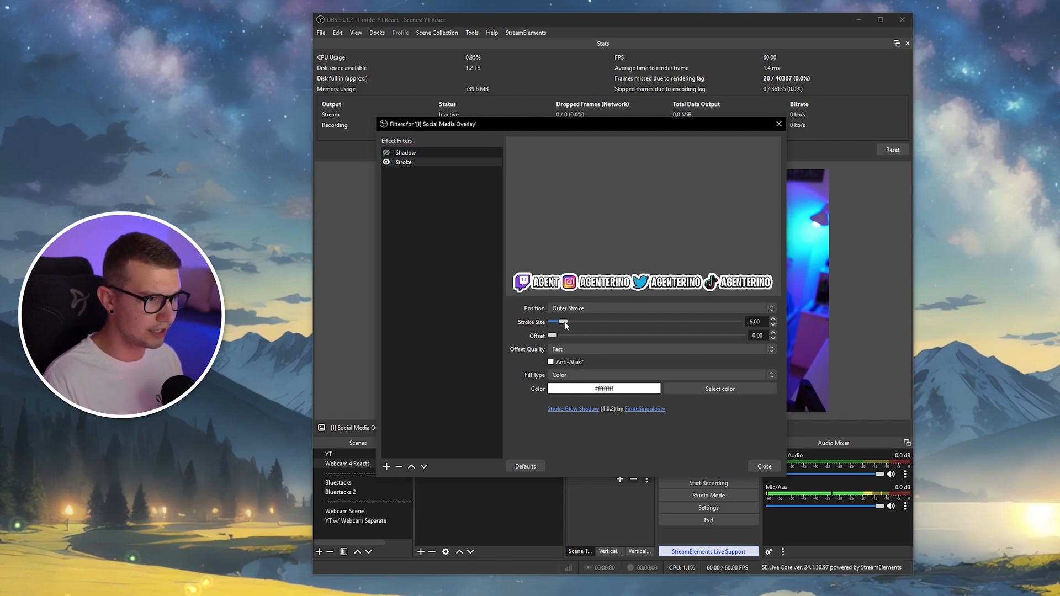
left_click_drag(562, 322, 708, 322)
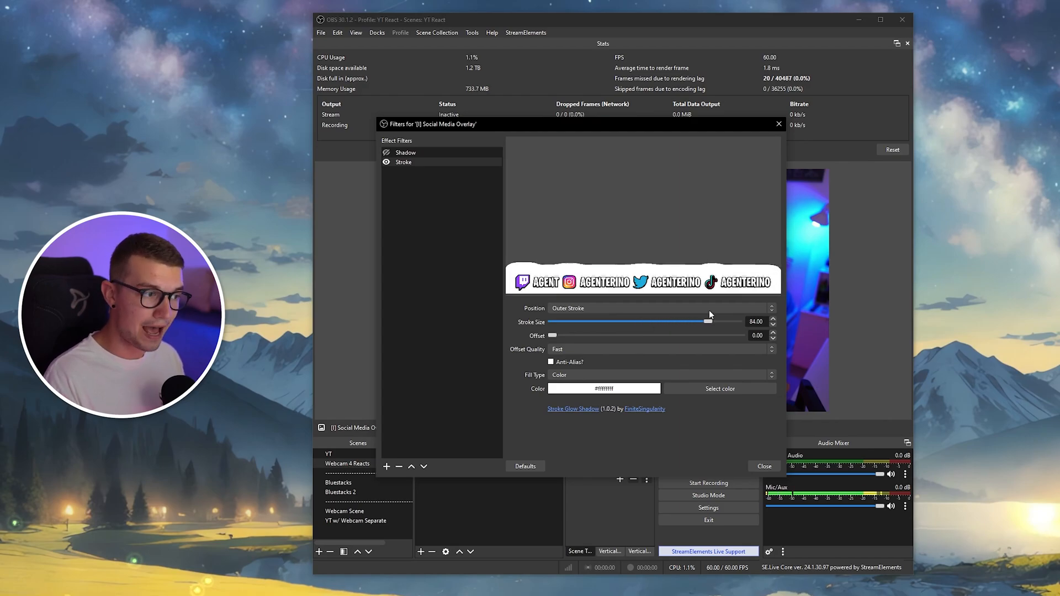
left_click_drag(709, 321, 555, 321)
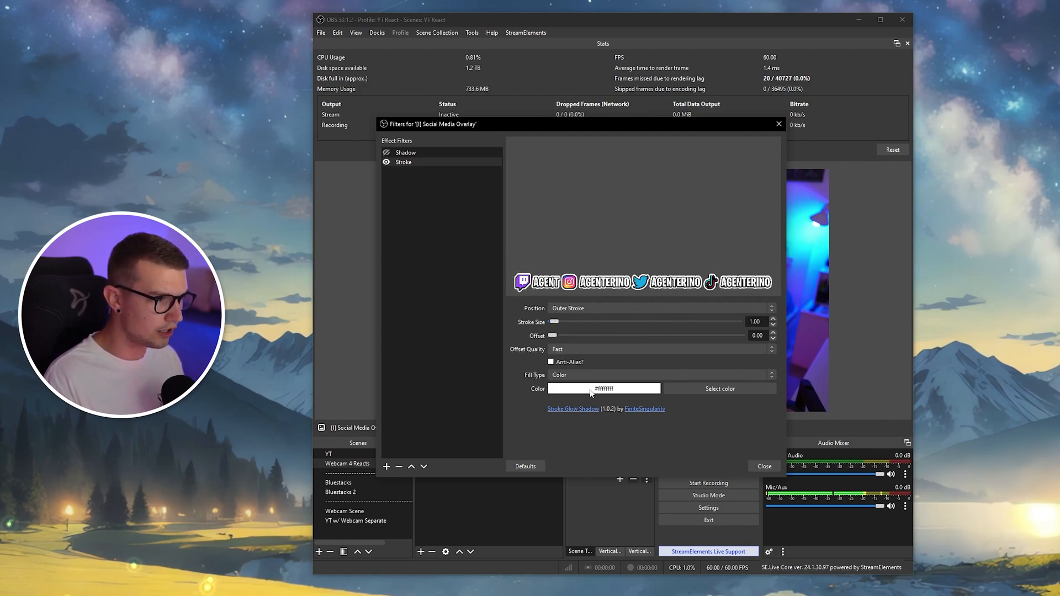
- Make the stroke black with size 13 and an outward offset of 3
left_click(718, 389)
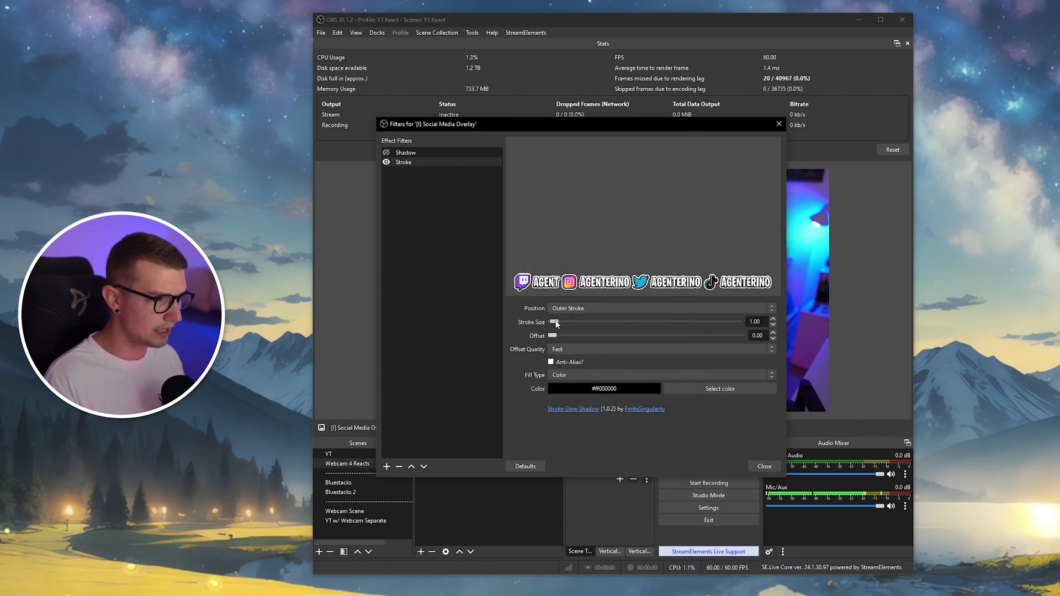
left_click_drag(555, 321, 586, 321)
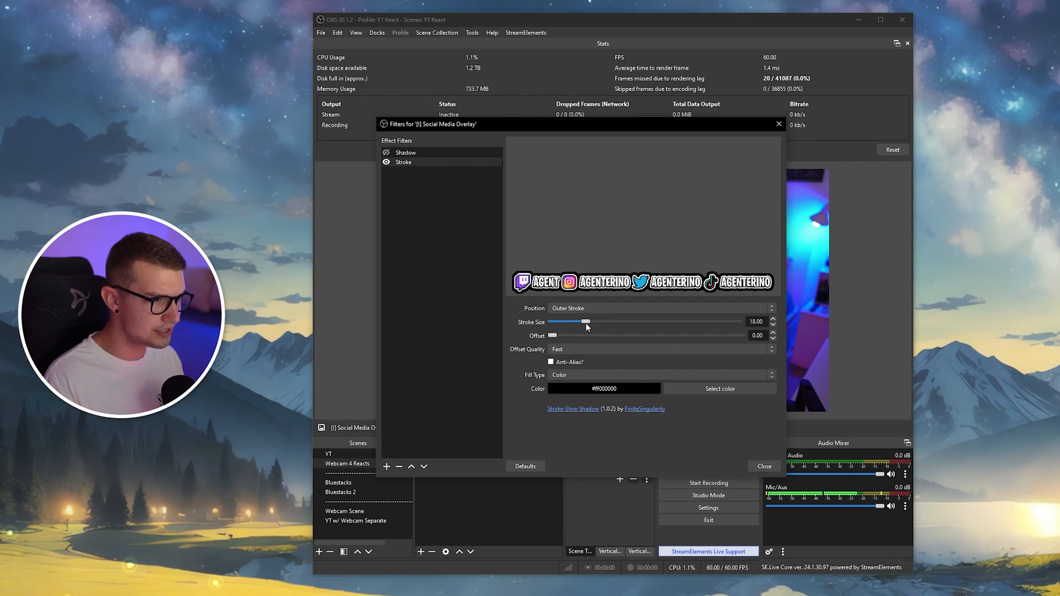
left_click_drag(585, 321, 571, 321)
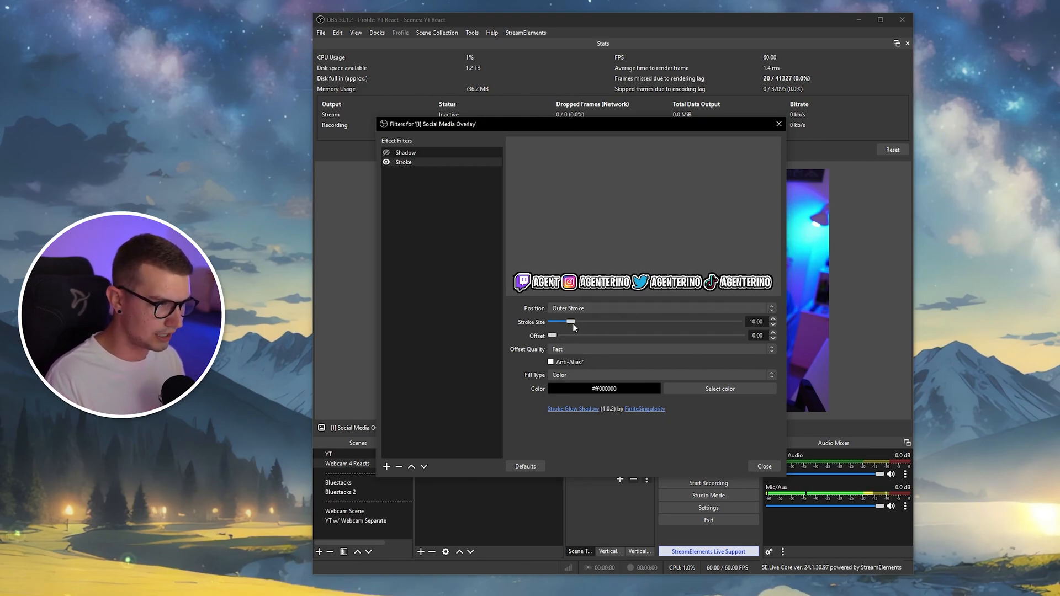
left_click_drag(563, 322, 573, 321)
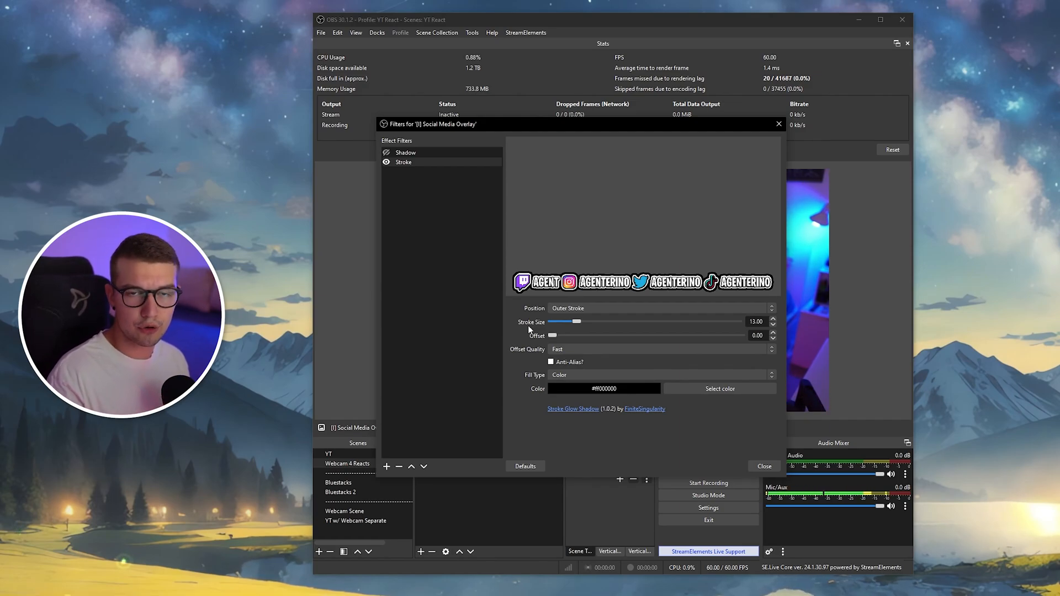
left_click_drag(552, 335, 557, 336)
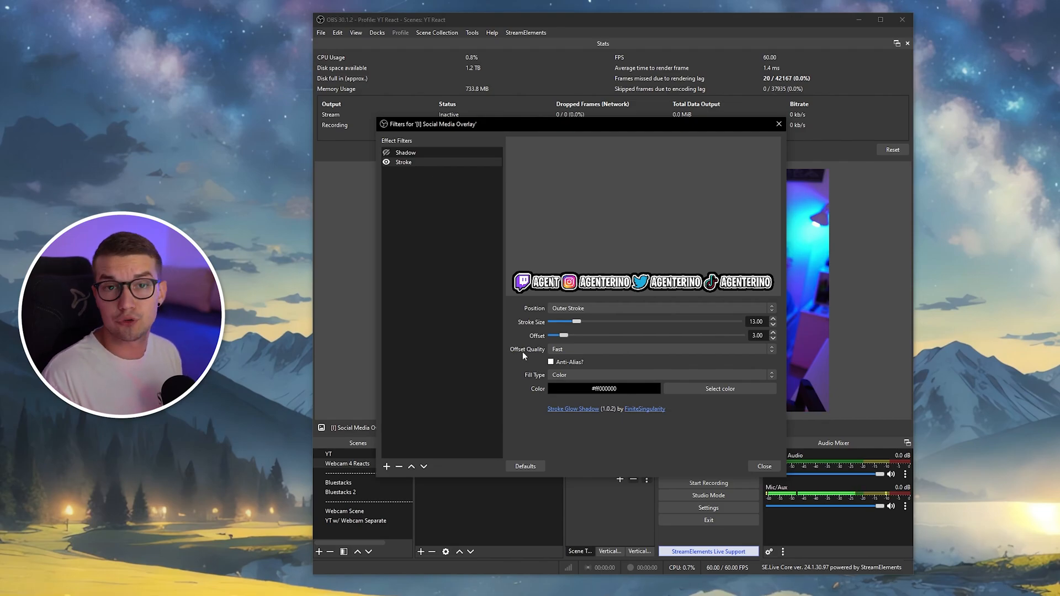
left_click(387, 465)
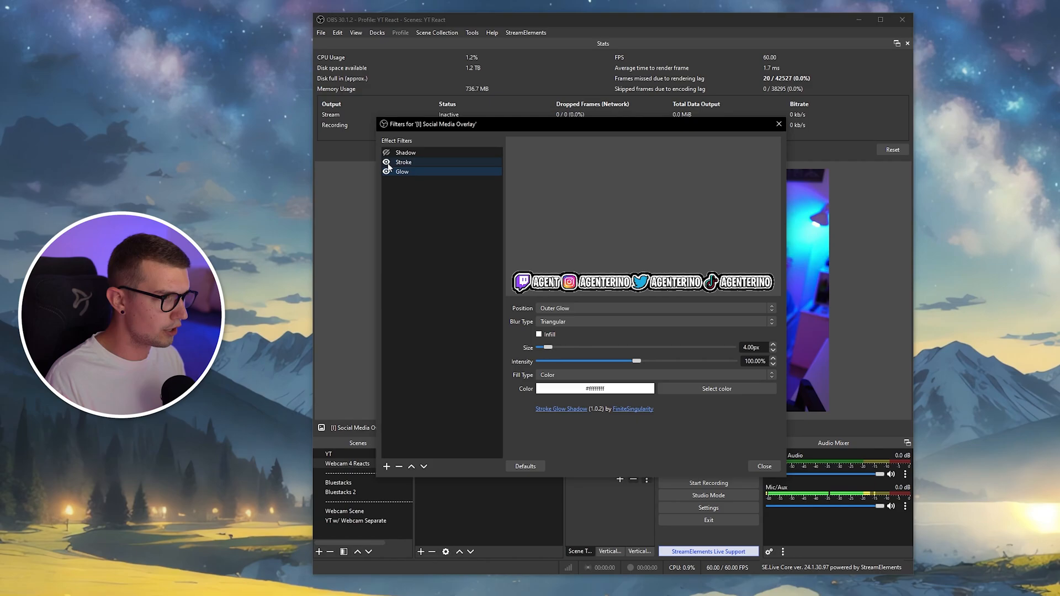
- Set the Glow filter size to 12px and close the overlay's filters window
left_click_drag(546, 346, 572, 347)
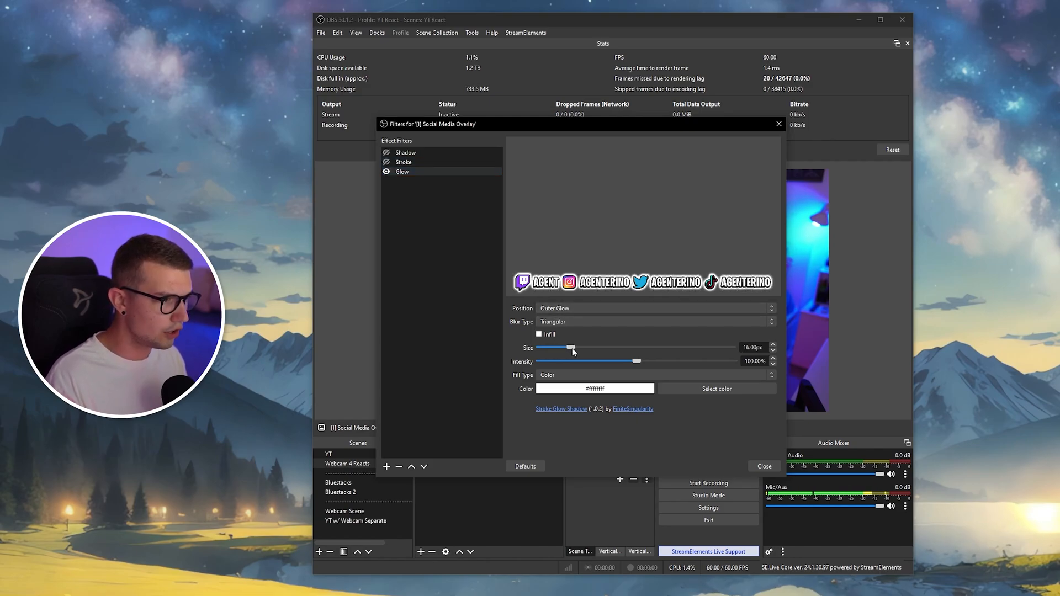
left_click_drag(570, 346, 586, 347)
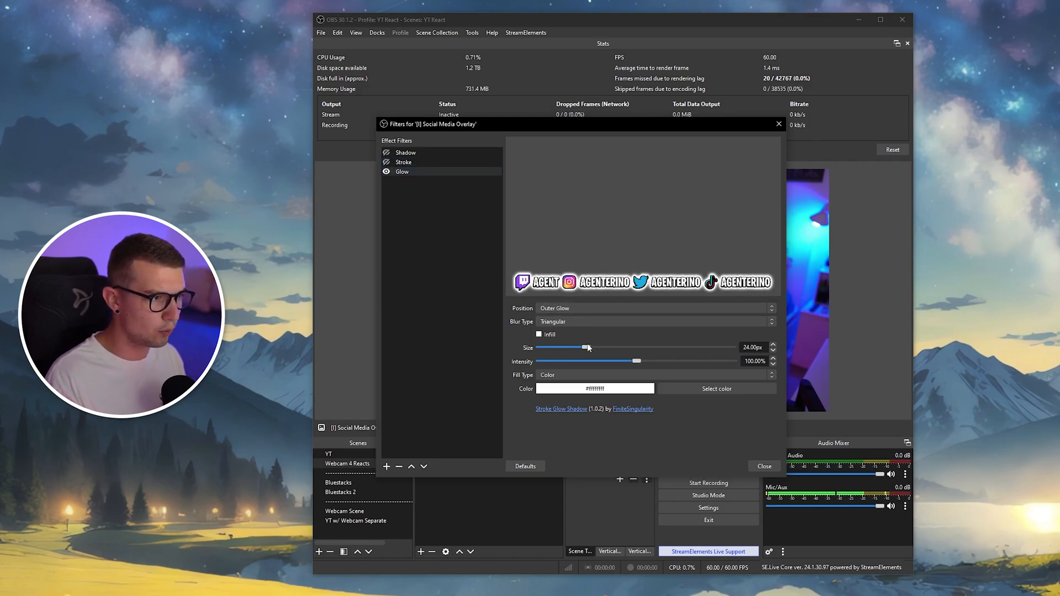
left_click_drag(586, 347, 568, 348)
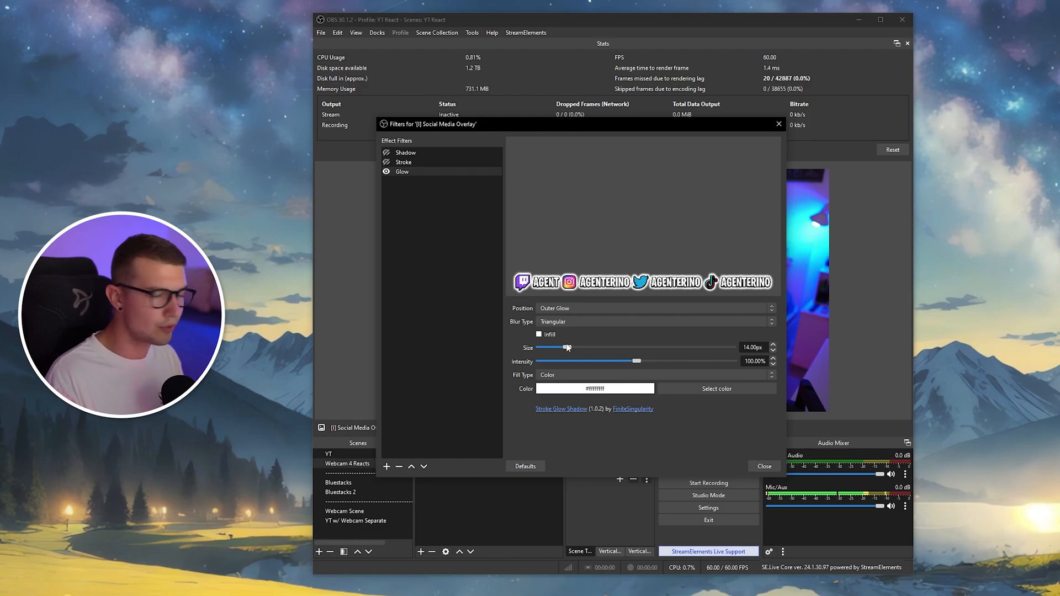
left_click_drag(567, 347, 543, 347)
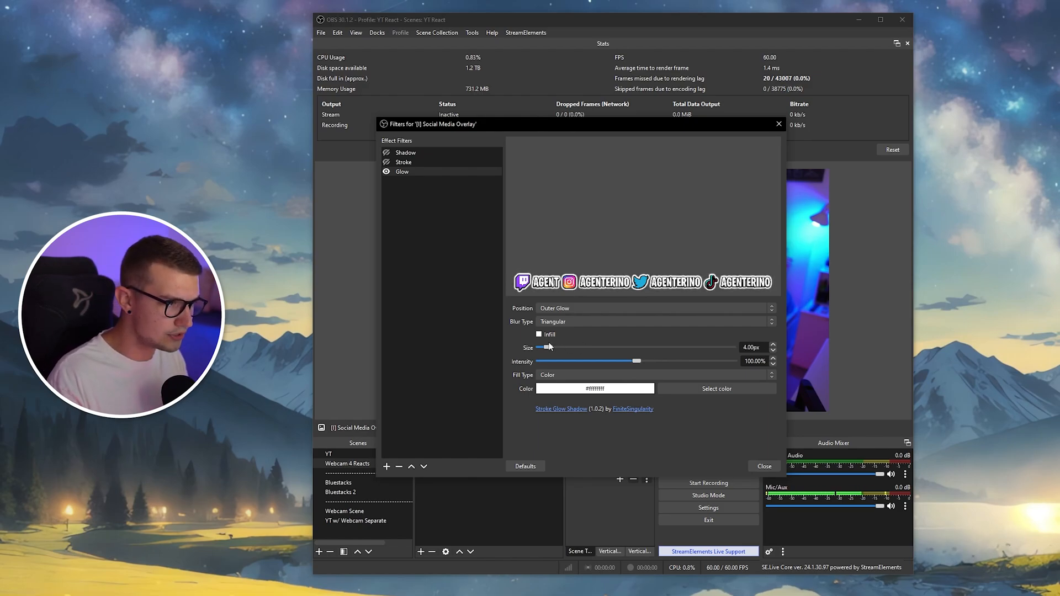
left_click_drag(543, 347, 554, 348)
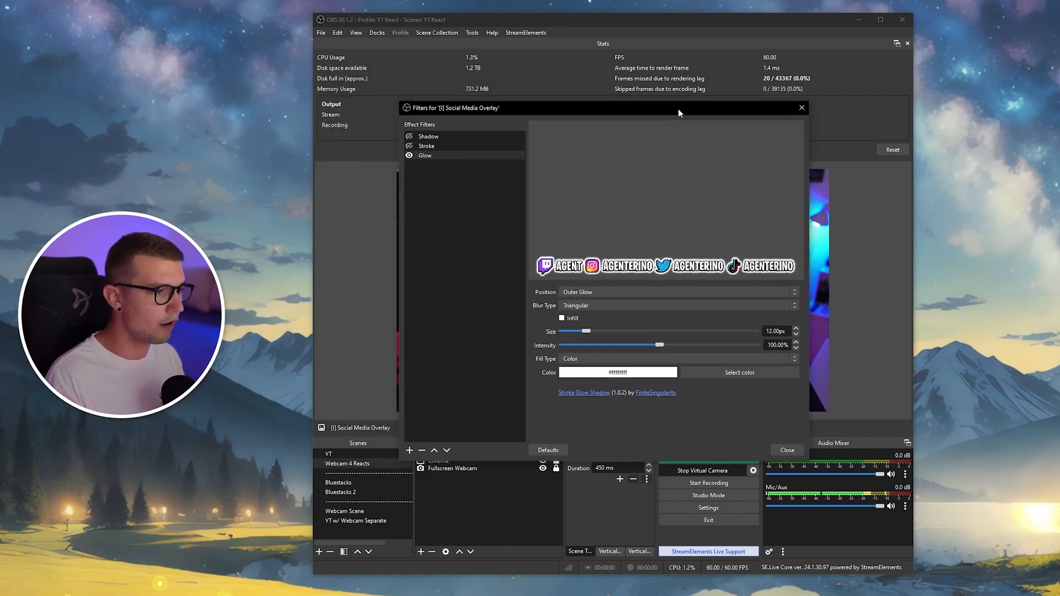
left_click(787, 450)
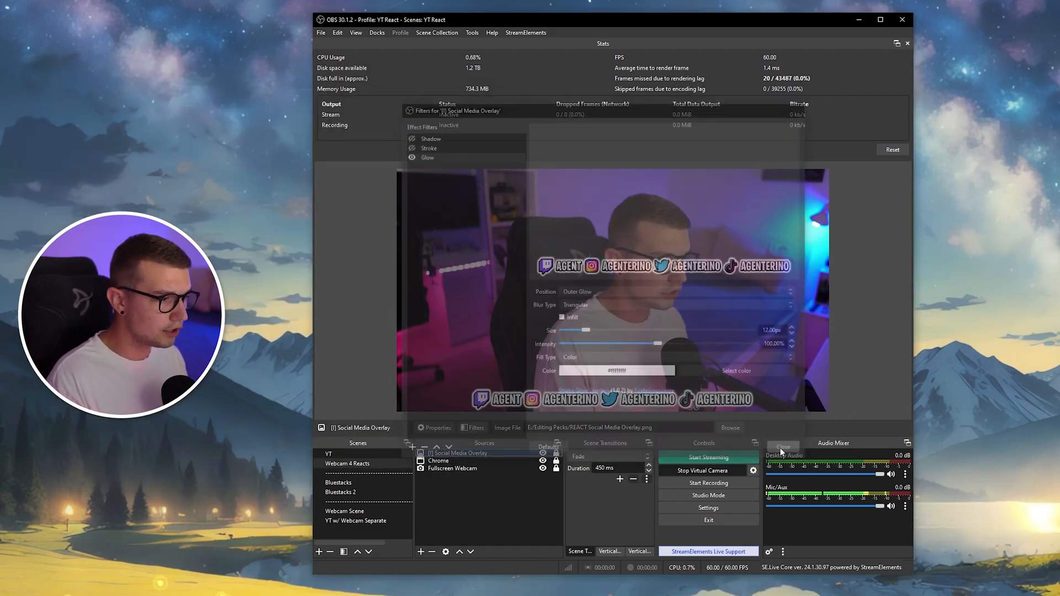